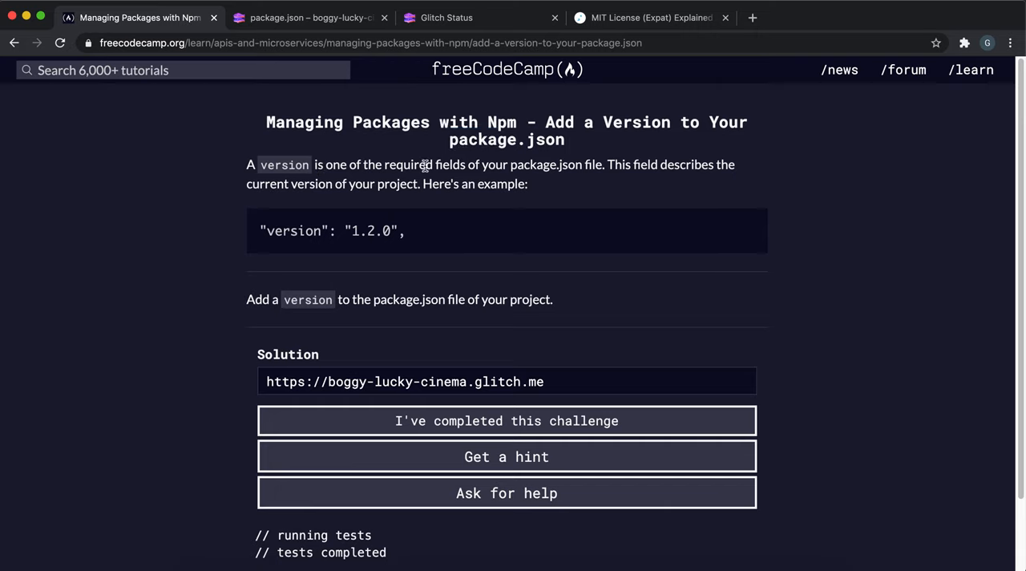
- Highlight the example version line, then inspect the "version" key and its 1.0 value in Glitch's package.json
drag(389, 164, 497, 163)
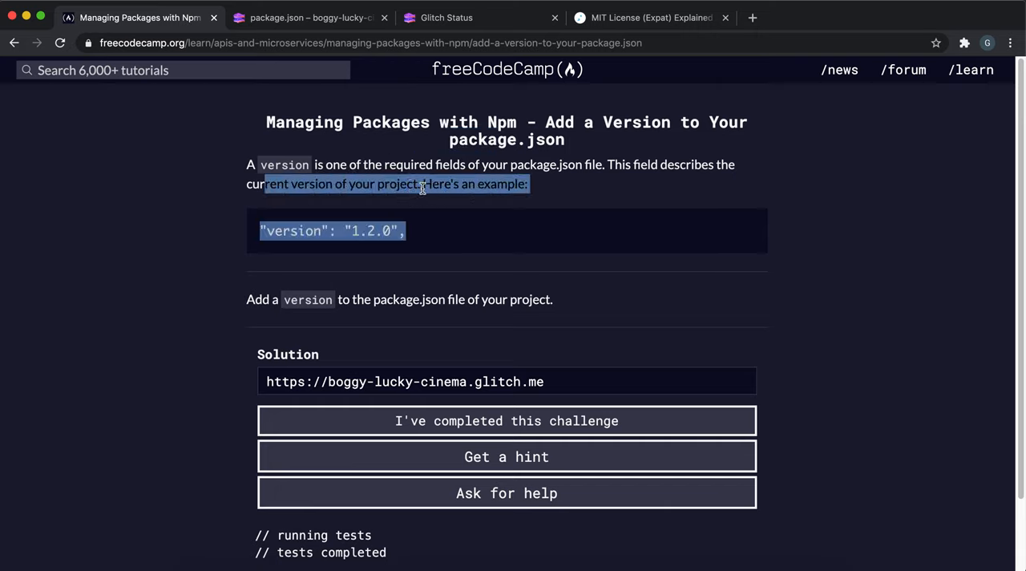
click(308, 17)
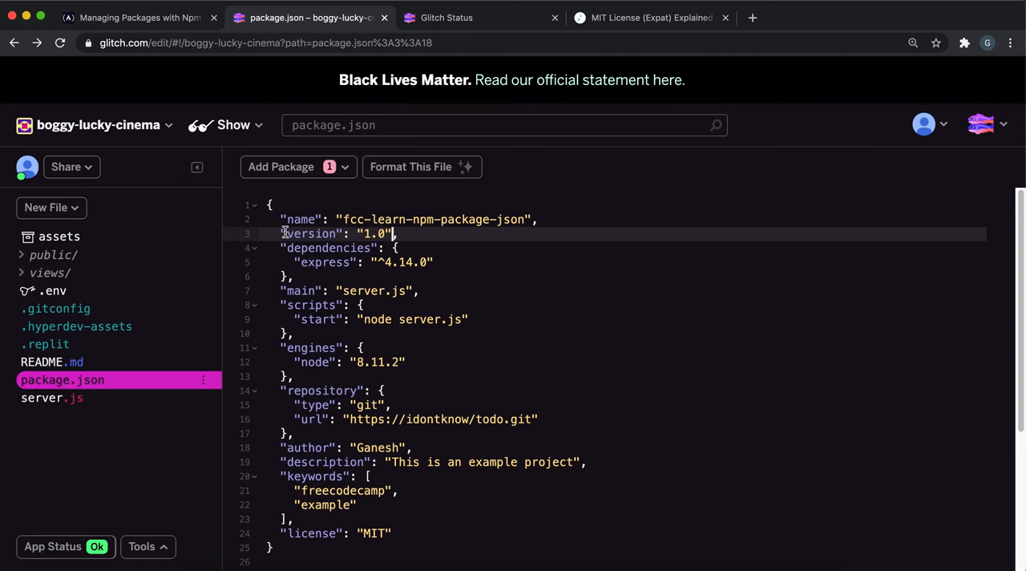
double_click(311, 234)
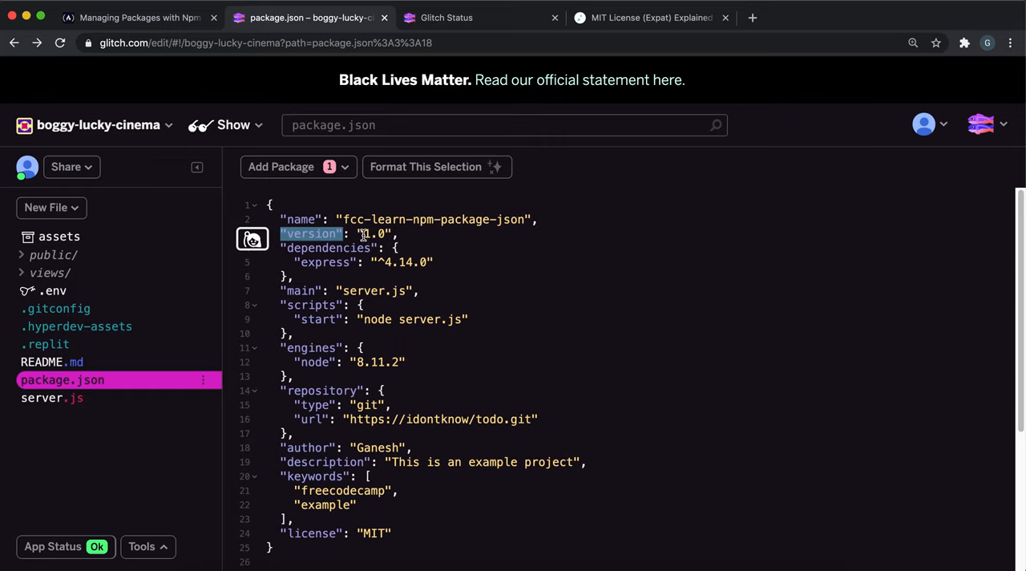
click(375, 234)
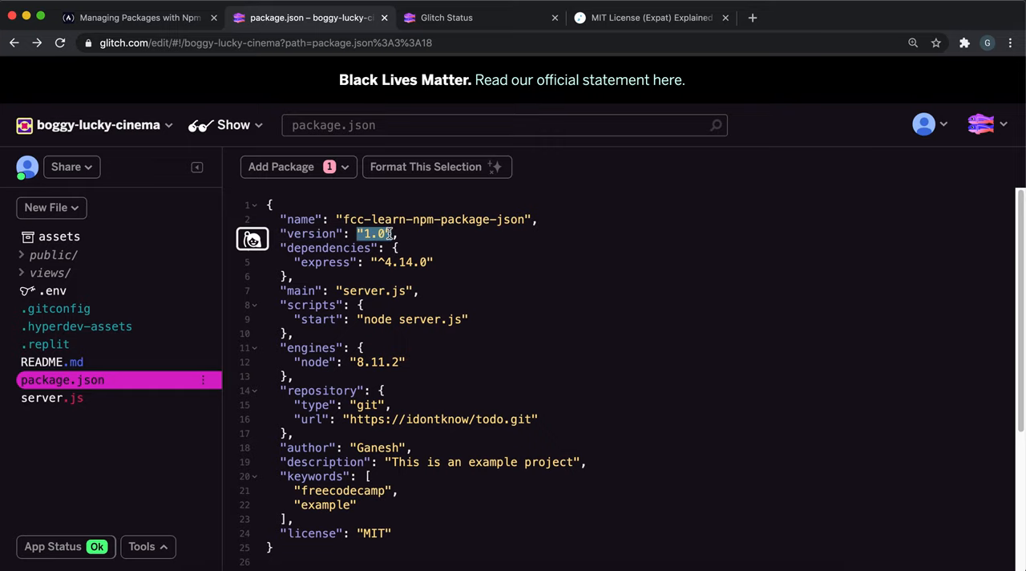
- Re-select the "version": "1.0" entry to confirm the field is already present
click(366, 234)
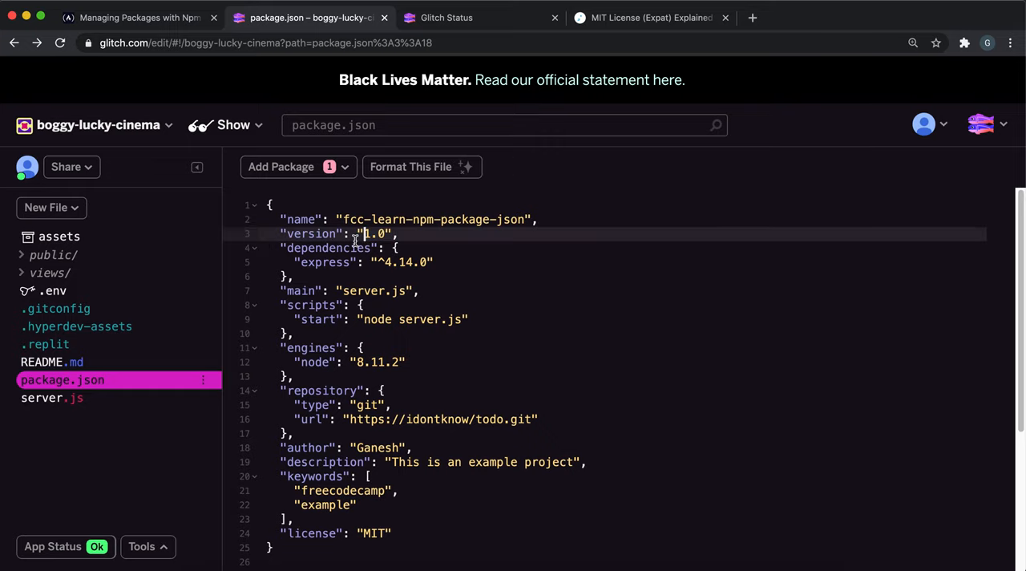
double_click(372, 234)
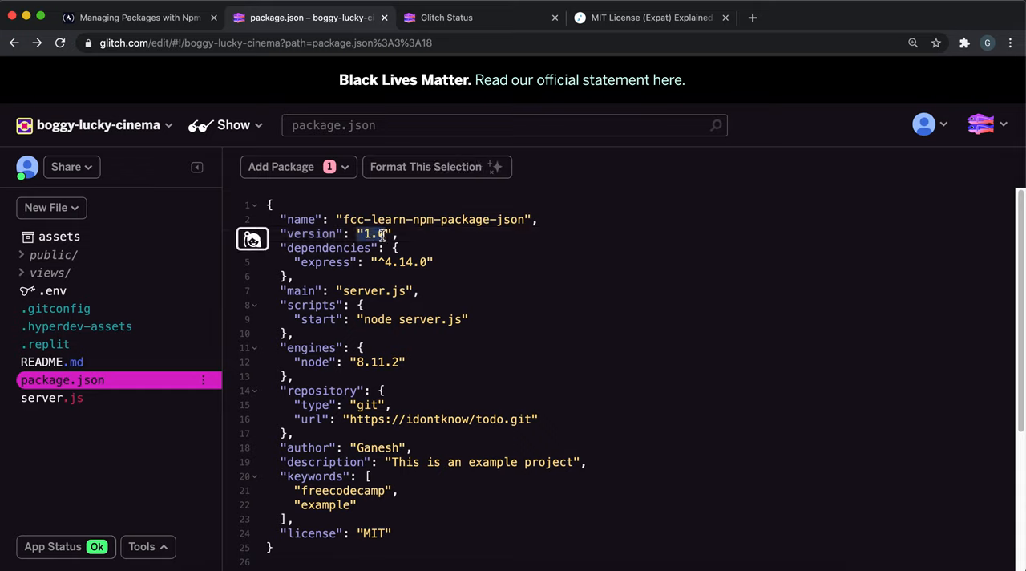
double_click(372, 235)
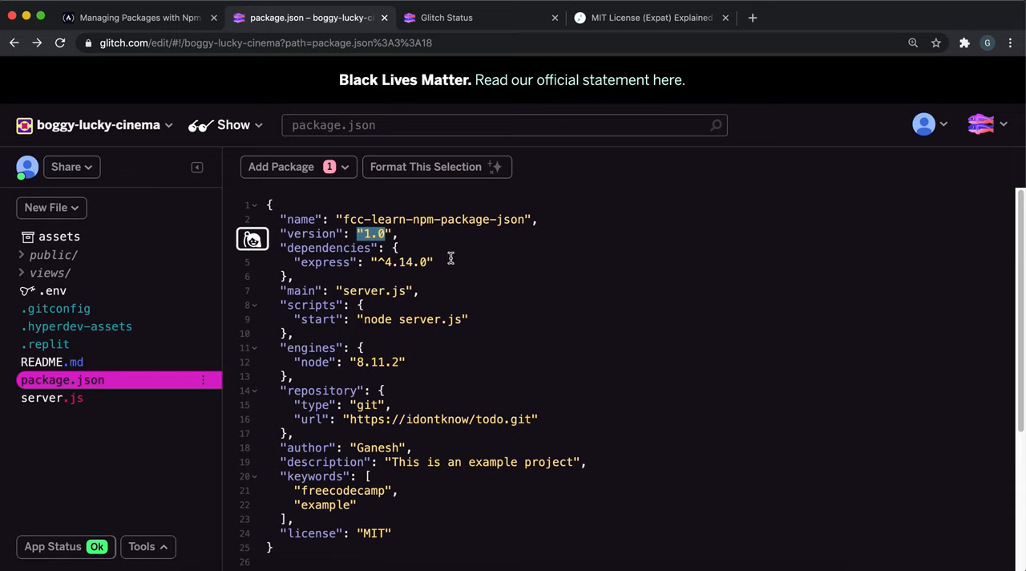
double_click(313, 235)
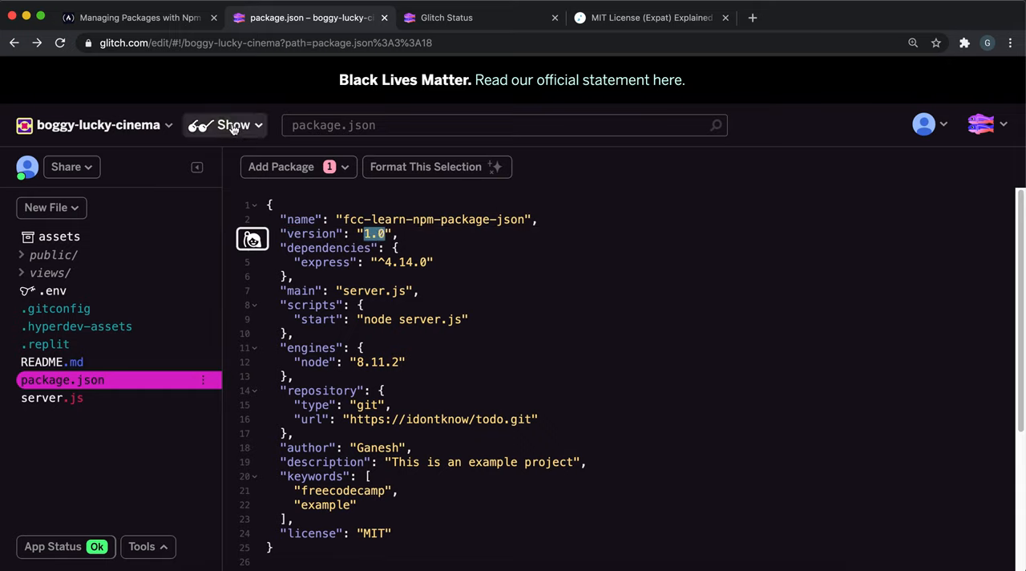
- Return to the freeCodeCamp Add a Version challenge and submit it as completed
click(136, 16)
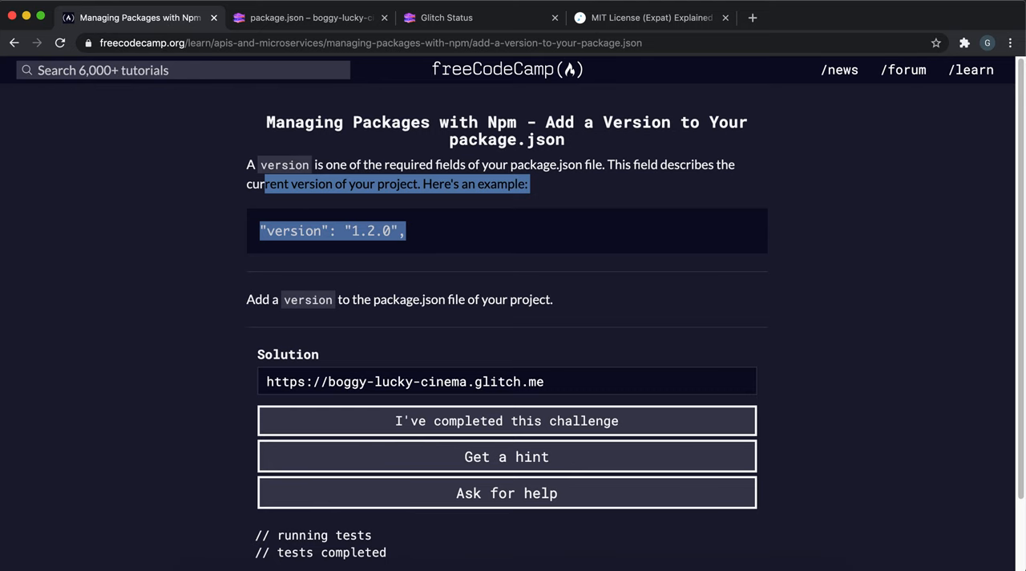
click(307, 16)
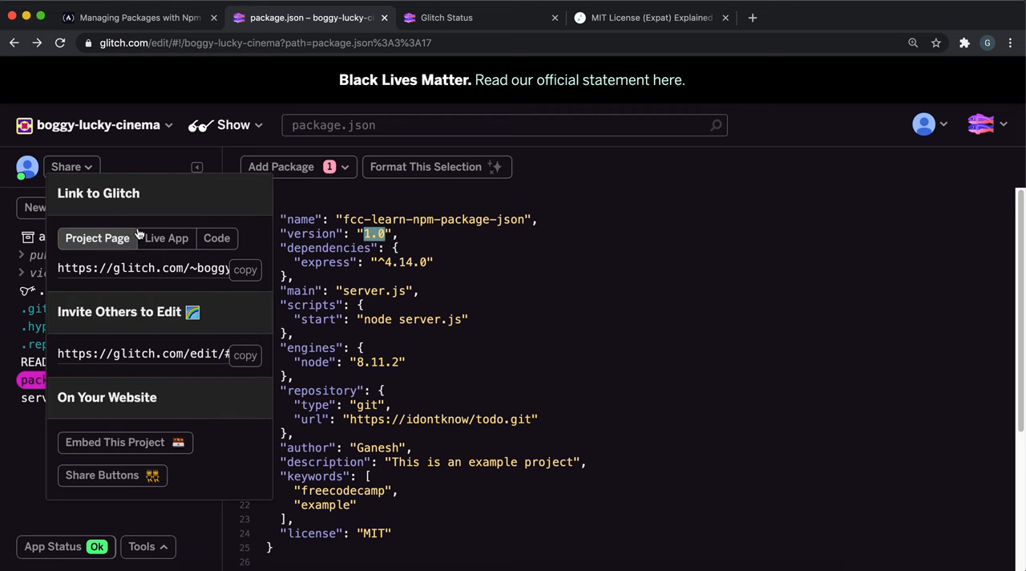
click(137, 16)
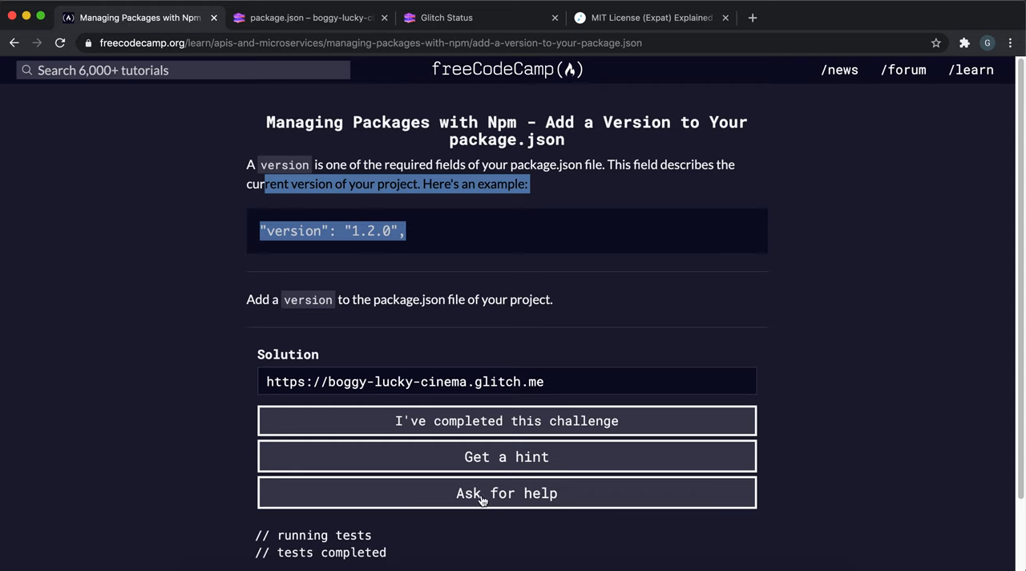
click(507, 420)
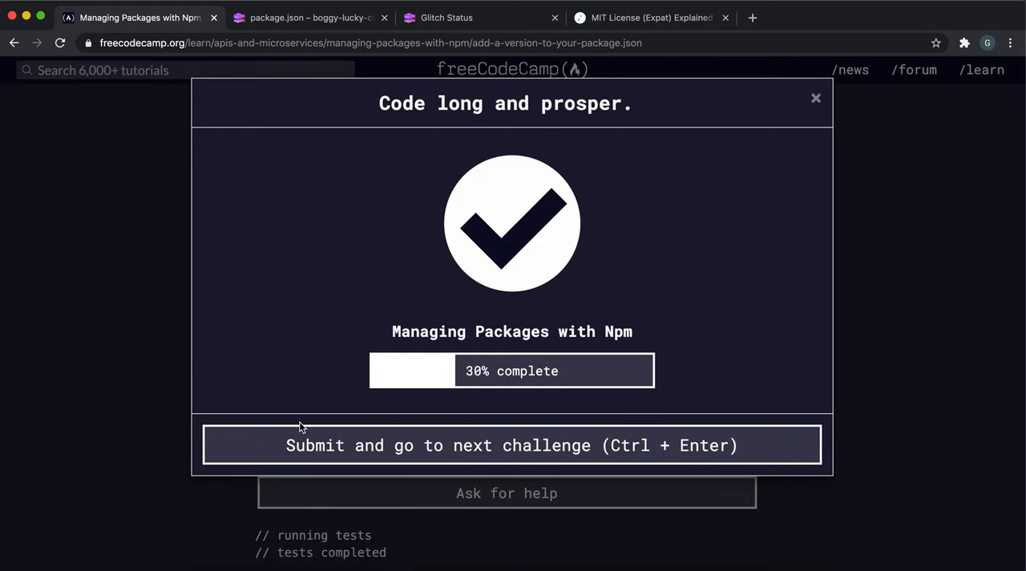